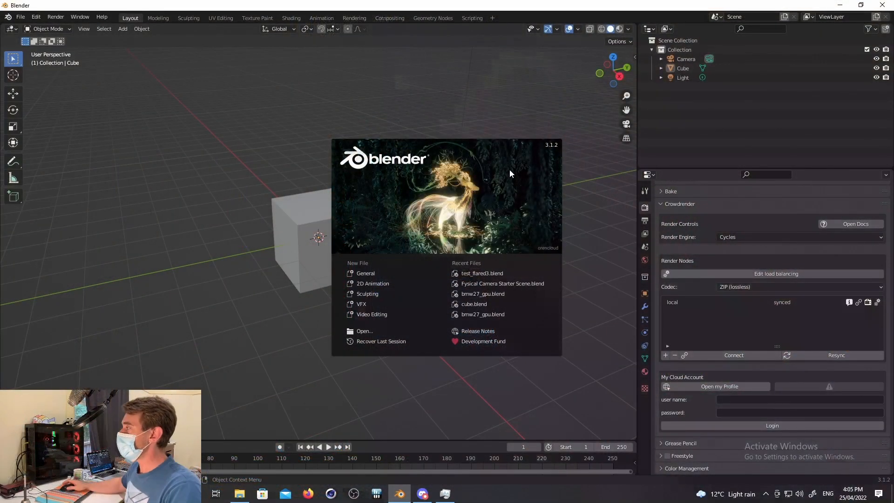
Step: Check Preferences > Add-ons shows Render: CrowdRender at version 0.4.4, then return to the cube scene
{"action": "left_click", "coordinate": [524, 169]}
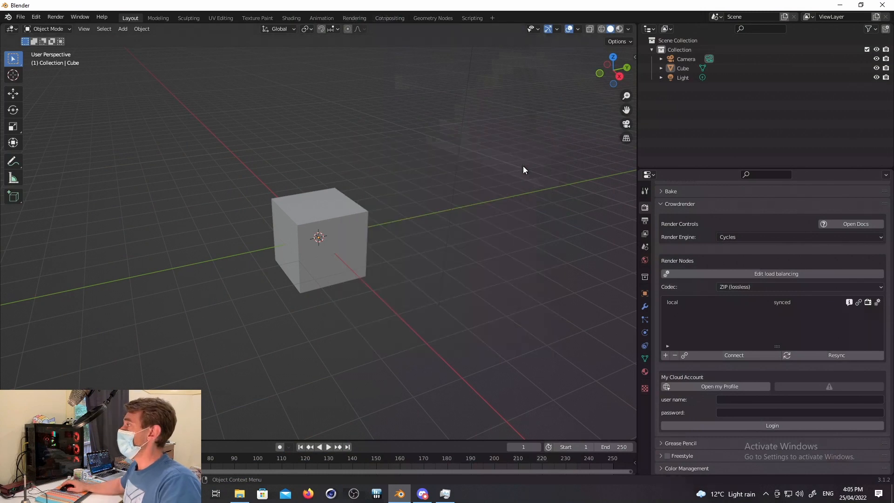
{"action": "left_click", "coordinate": [35, 17]}
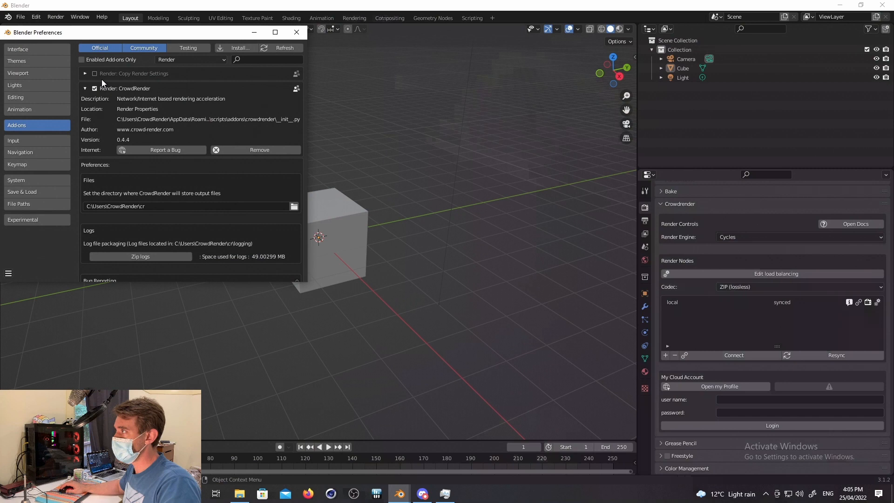
{"action": "mouse_move", "coordinate": [132, 147]}
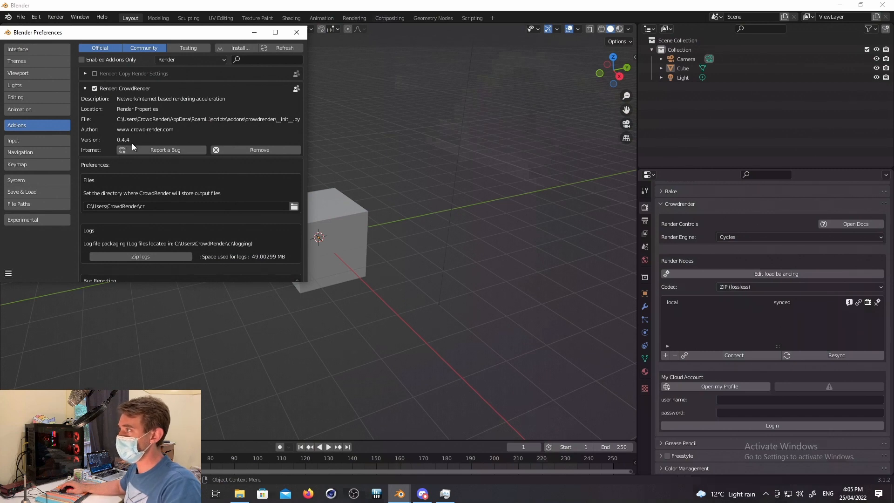
{"action": "left_click", "coordinate": [296, 32]}
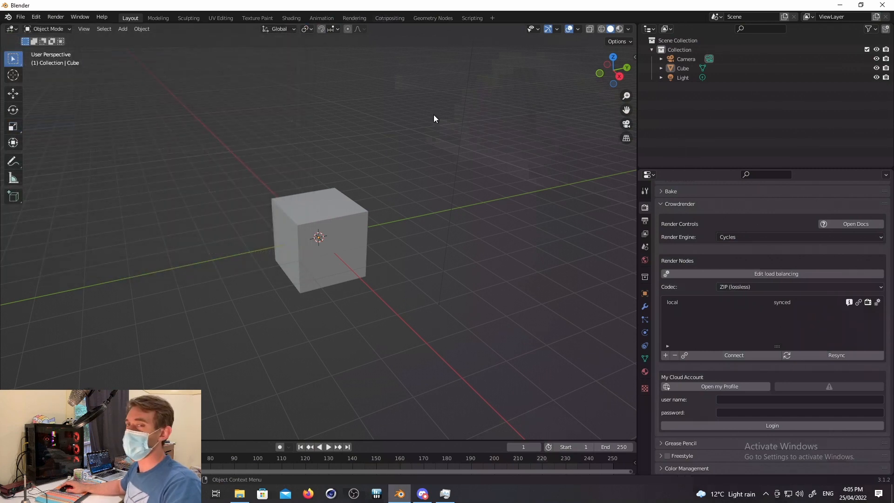
{"action": "mouse_move", "coordinate": [428, 119]}
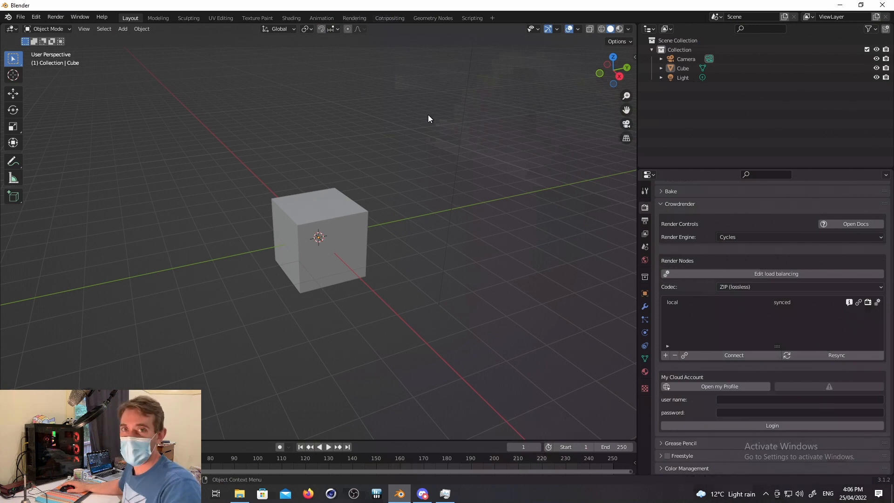
{"action": "mouse_move", "coordinate": [493, 185]}
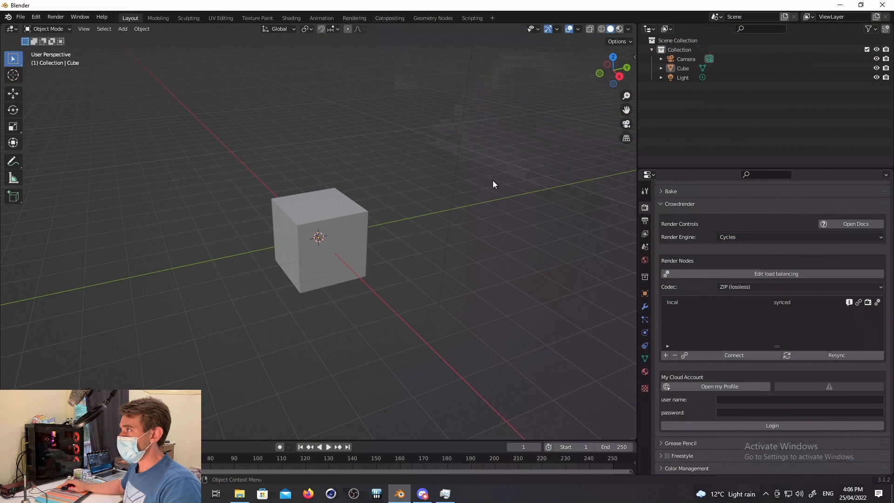
{"action": "mouse_move", "coordinate": [474, 178]}
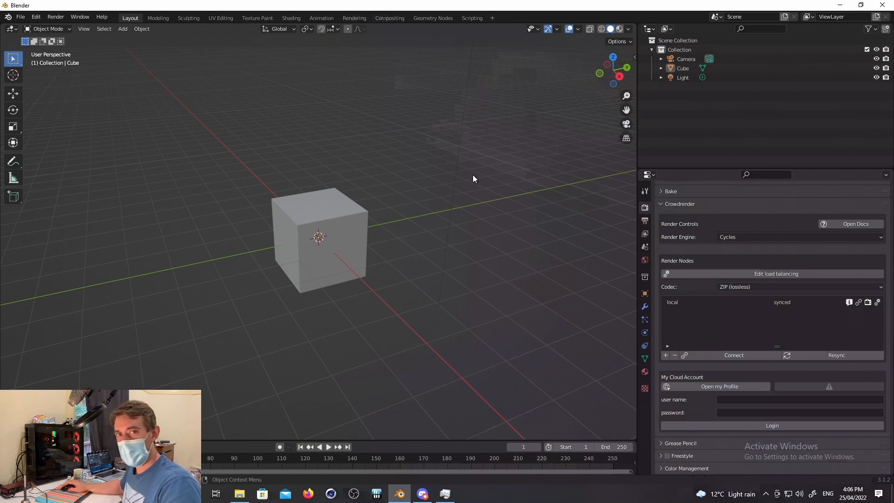
{"action": "mouse_move", "coordinate": [446, 165]}
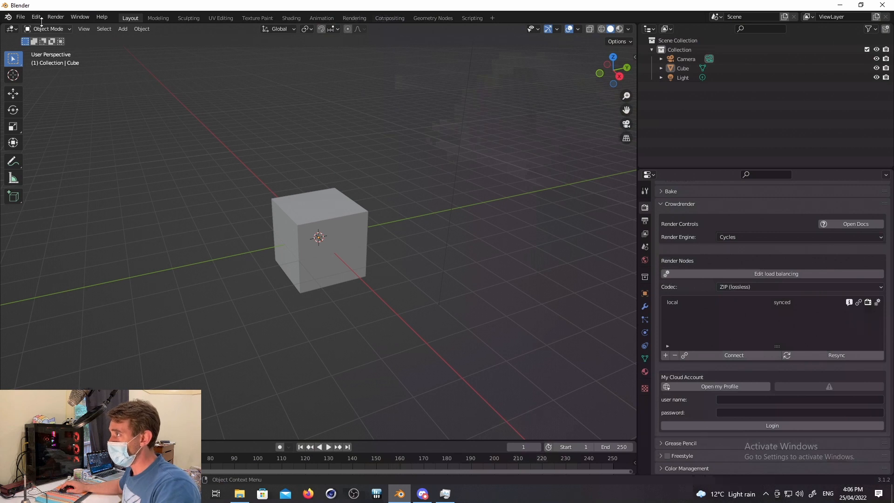
Step: Load test_flared3.blend from the recent files, replacing the cube scene
{"action": "left_click", "coordinate": [20, 17]}
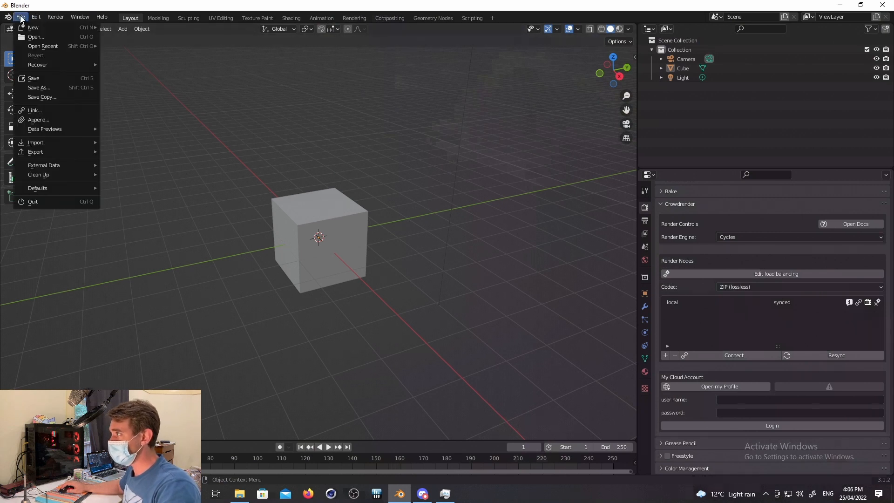
{"action": "left_click", "coordinate": [43, 46]}
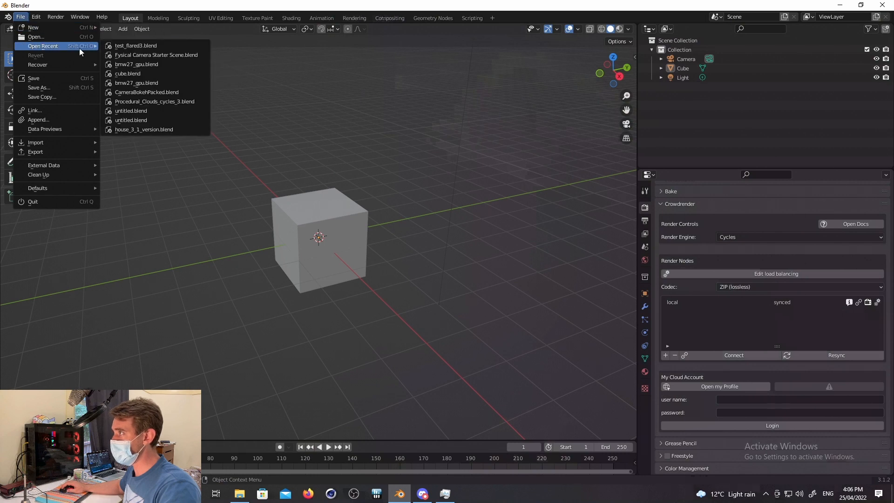
{"action": "left_click", "coordinate": [136, 45]}
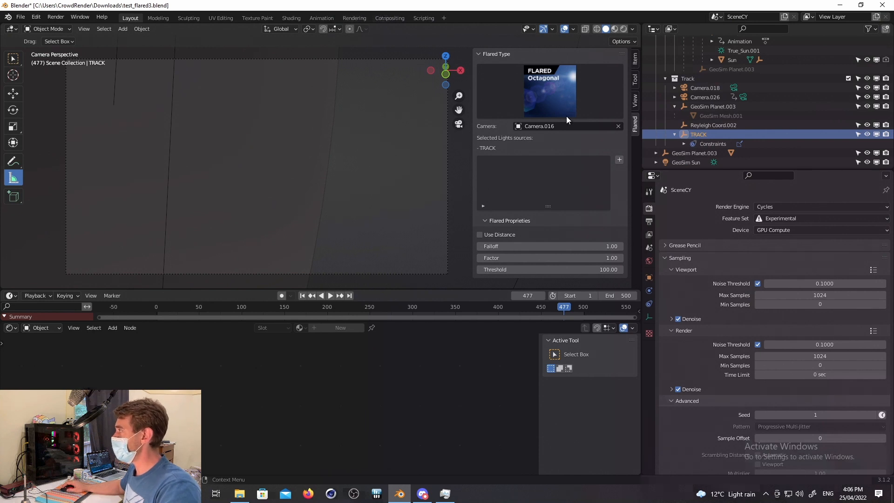
Step: Play the timeline and scrub through it to watch the camera pass the planet
{"action": "left_click", "coordinate": [549, 91]}
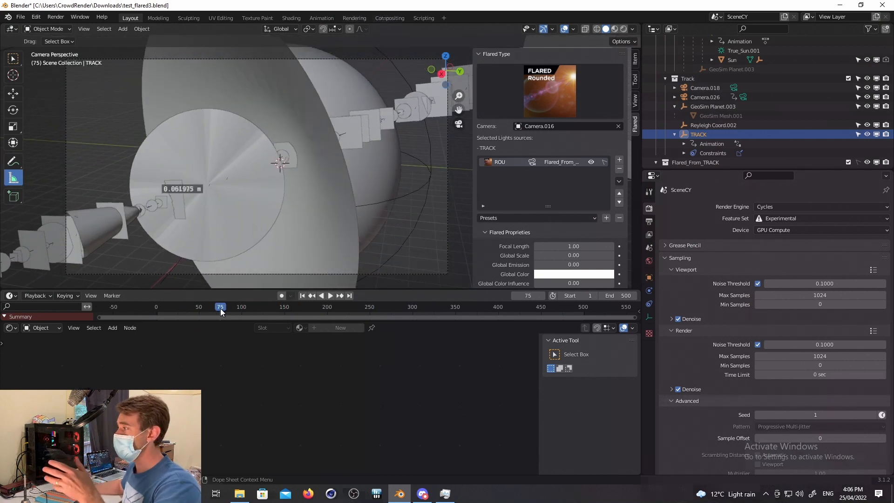
{"action": "left_click", "coordinate": [330, 295]}
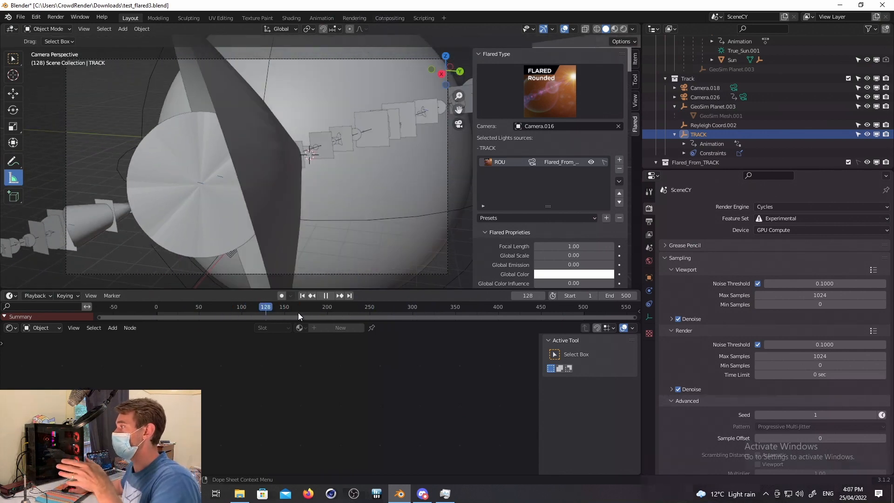
{"action": "left_click", "coordinate": [318, 306]}
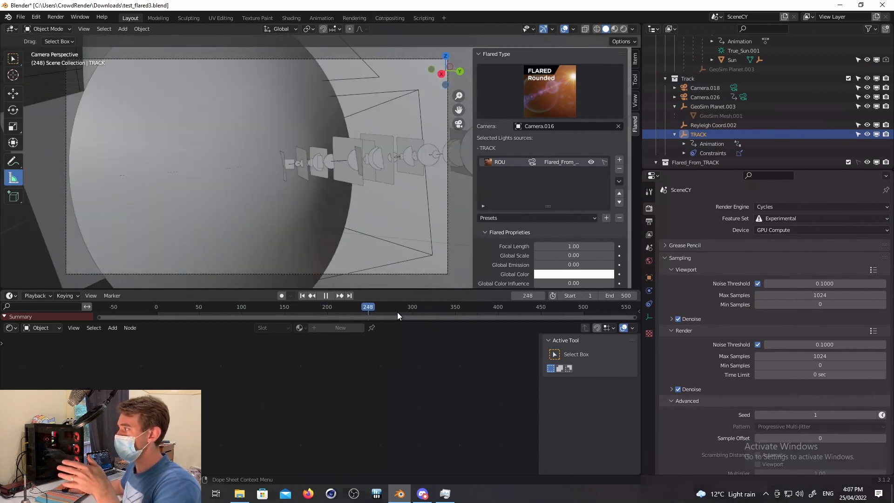
{"action": "left_click_drag", "start_coordinate": [368, 307], "coordinate": [452, 307]}
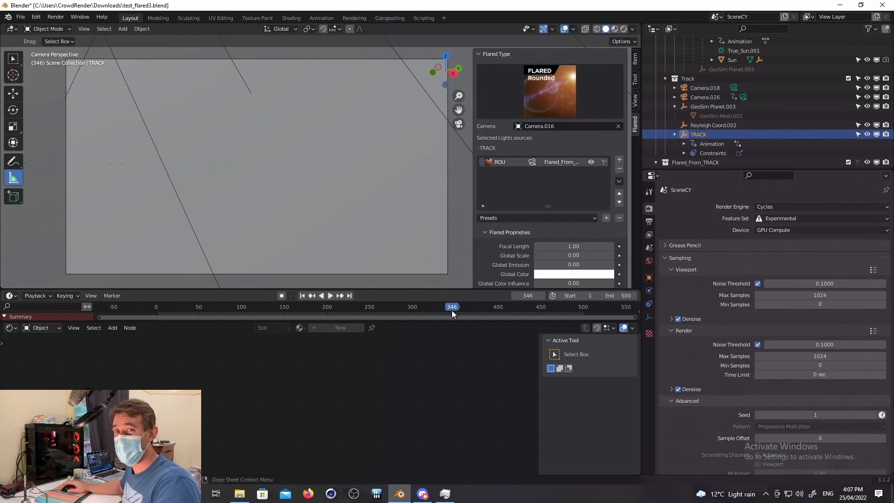
{"action": "left_click_drag", "start_coordinate": [452, 307], "coordinate": [448, 307]}
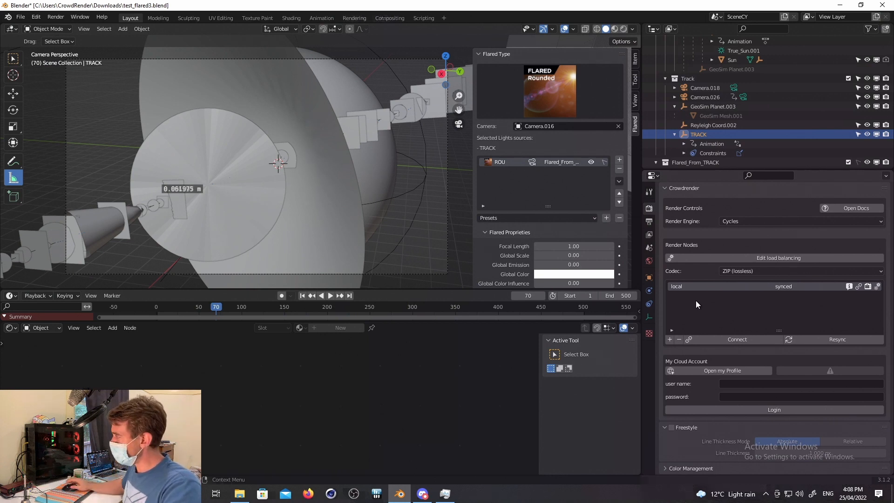
{"action": "mouse_move", "coordinate": [676, 297]}
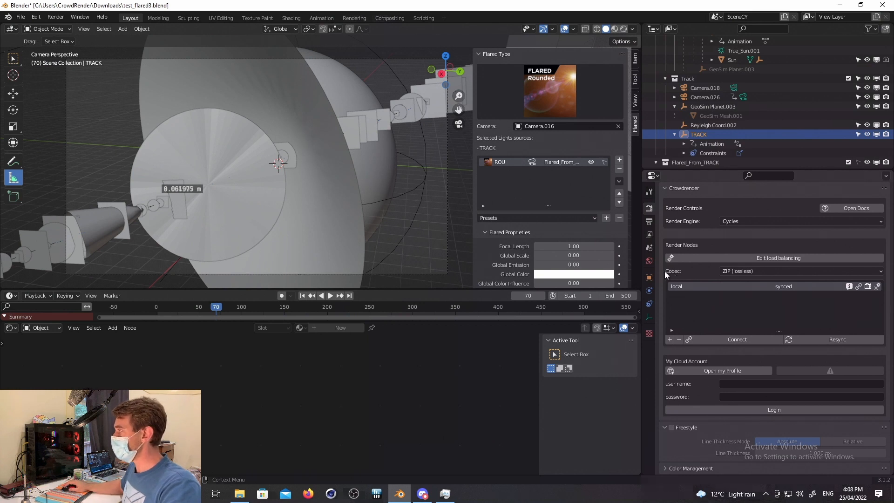
{"action": "mouse_move", "coordinate": [694, 314]}
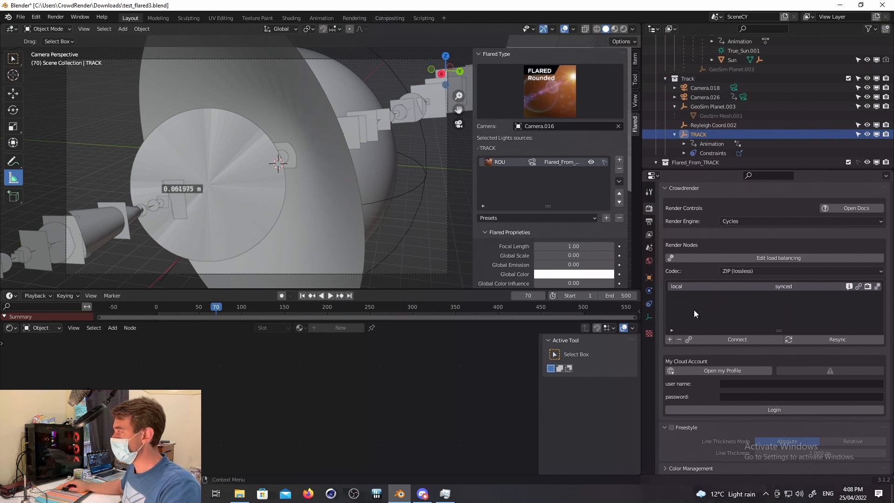
{"action": "mouse_move", "coordinate": [700, 314]}
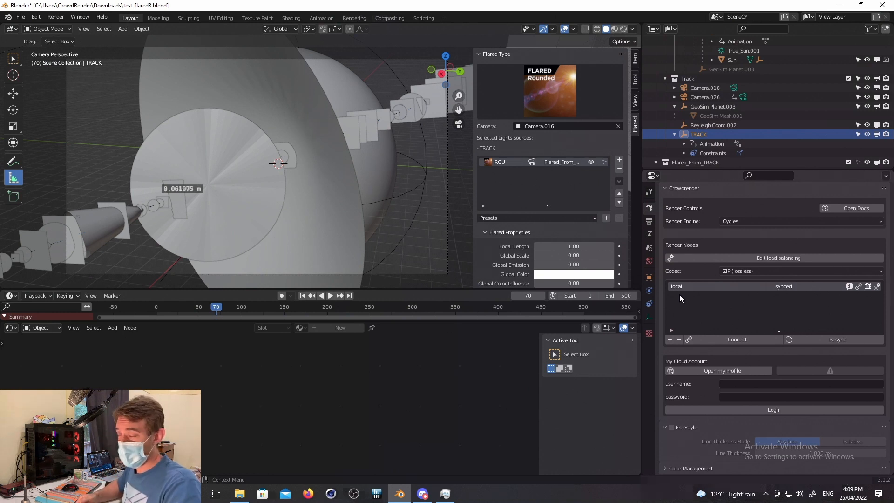
{"action": "mouse_move", "coordinate": [681, 291]}
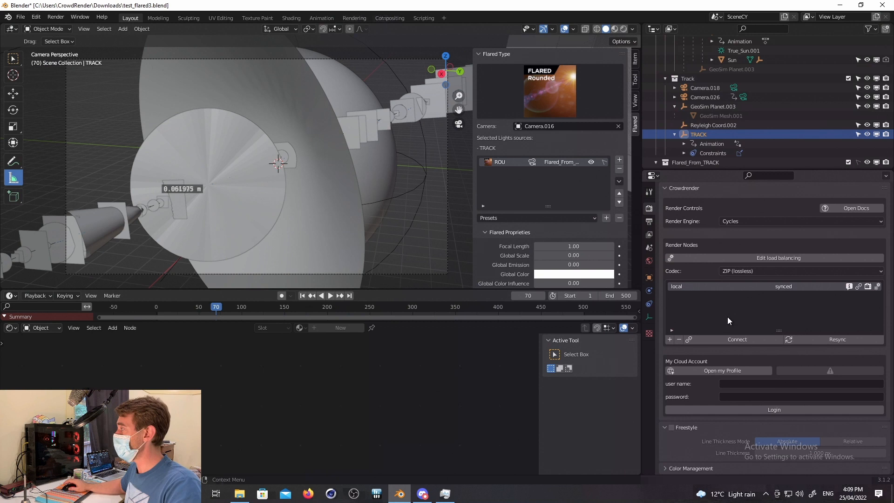
{"action": "mouse_move", "coordinate": [725, 319]}
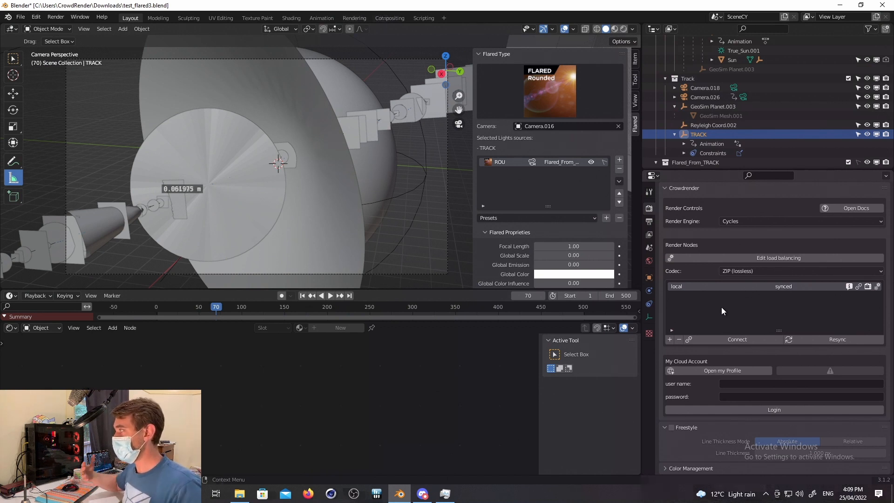
{"action": "mouse_move", "coordinate": [691, 303]}
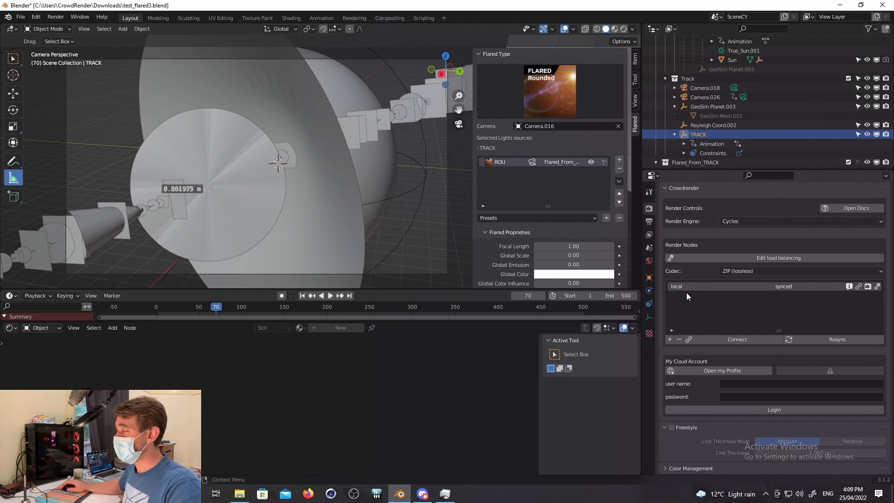
{"action": "mouse_move", "coordinate": [688, 276]}
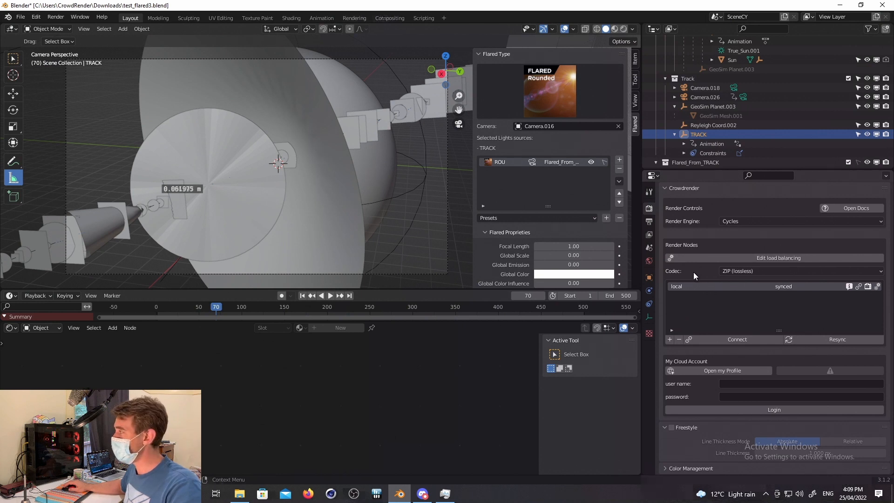
{"action": "mouse_move", "coordinate": [690, 286]}
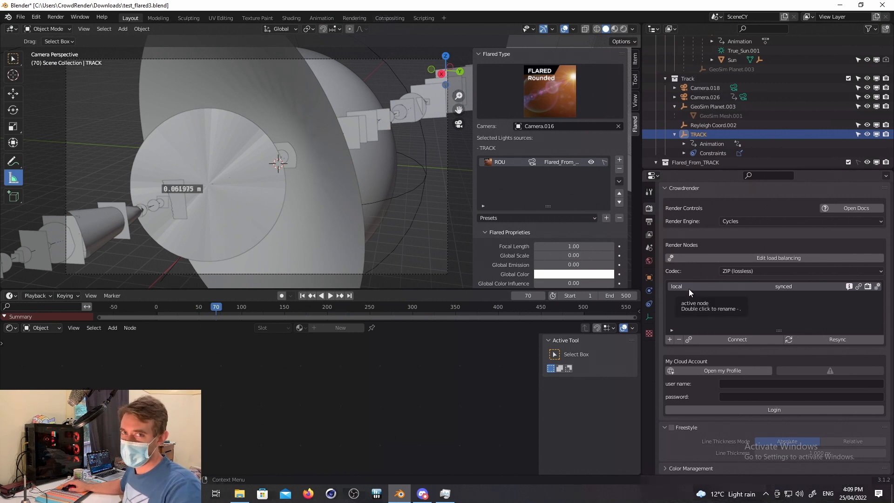
{"action": "mouse_move", "coordinate": [809, 318]}
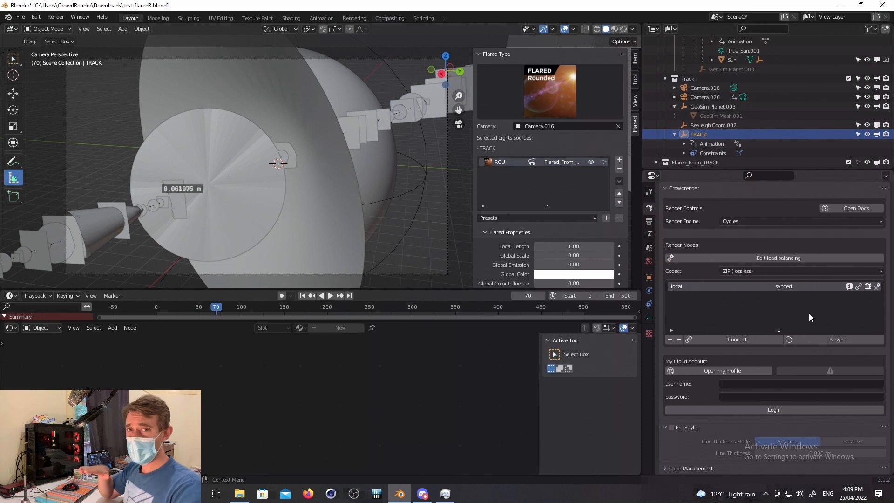